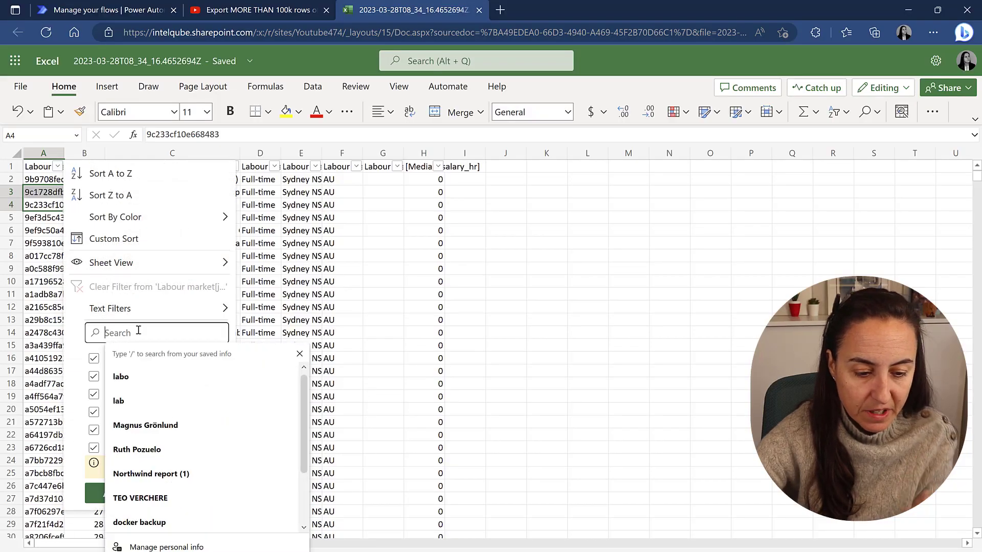
In the earlier Excel export, filter for 'lab' to spot the repeated header rows, then clear the filter.
text(lab)
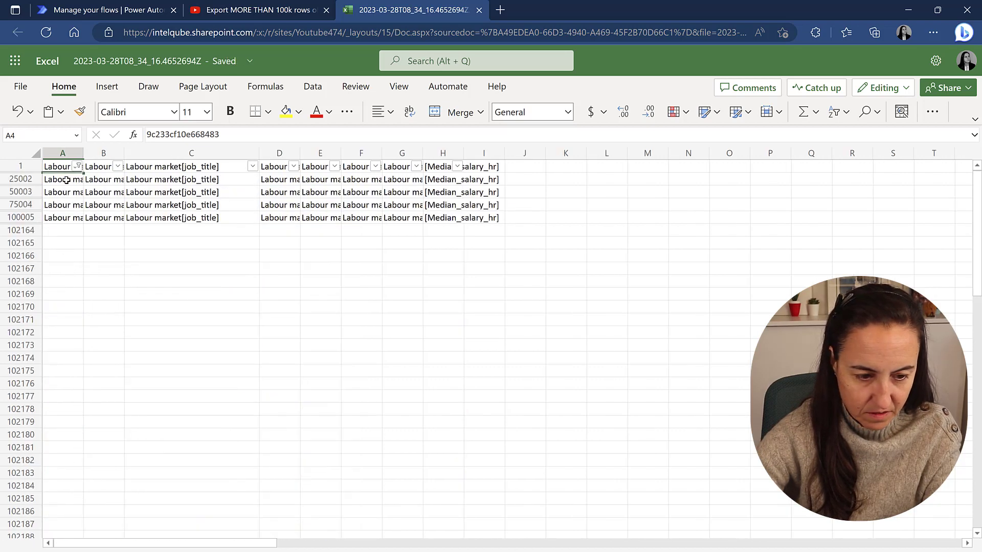
click(59, 179)
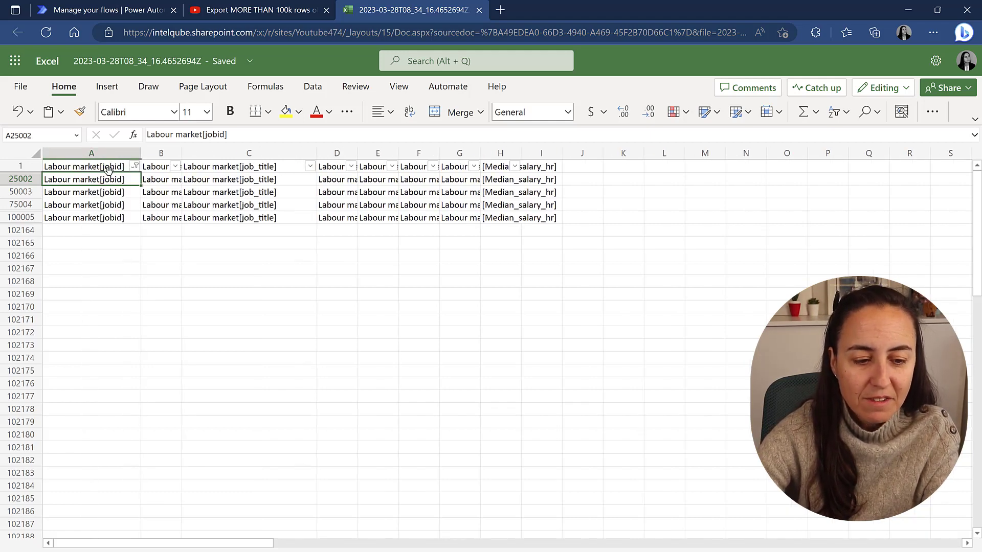
click(135, 166)
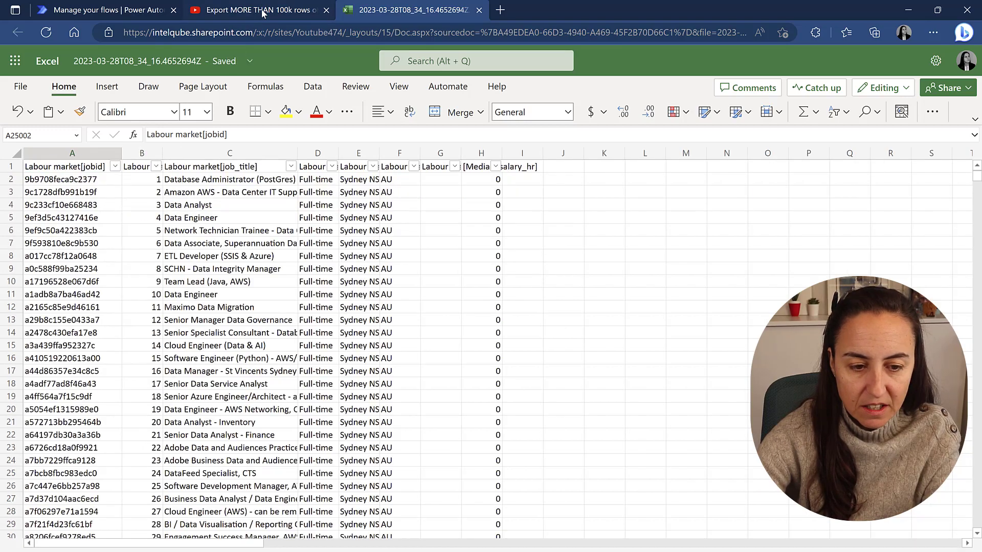
Check the tutorial video's duplicate-headers comment, then return to the Power Automate flows list.
click(258, 10)
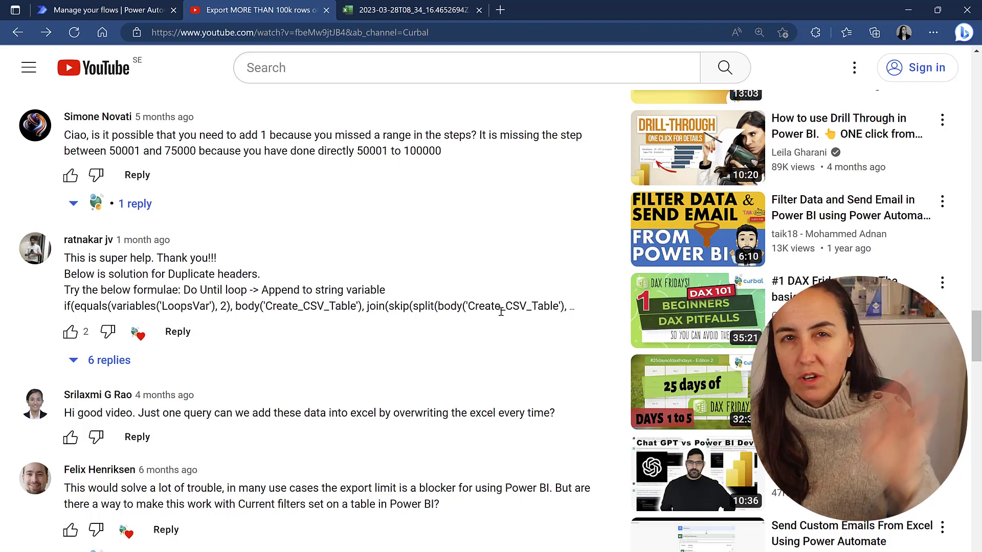
scroll(up, 3)
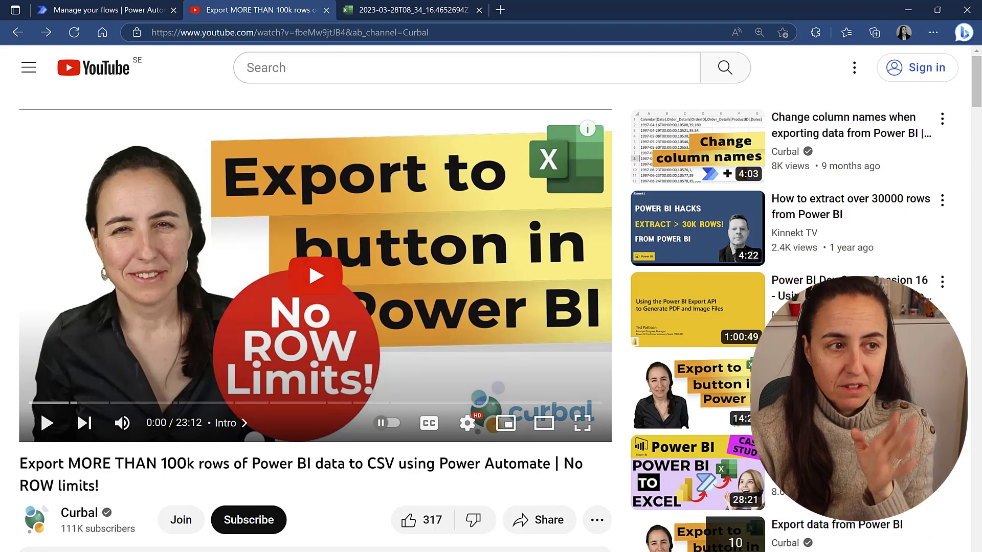
click(103, 9)
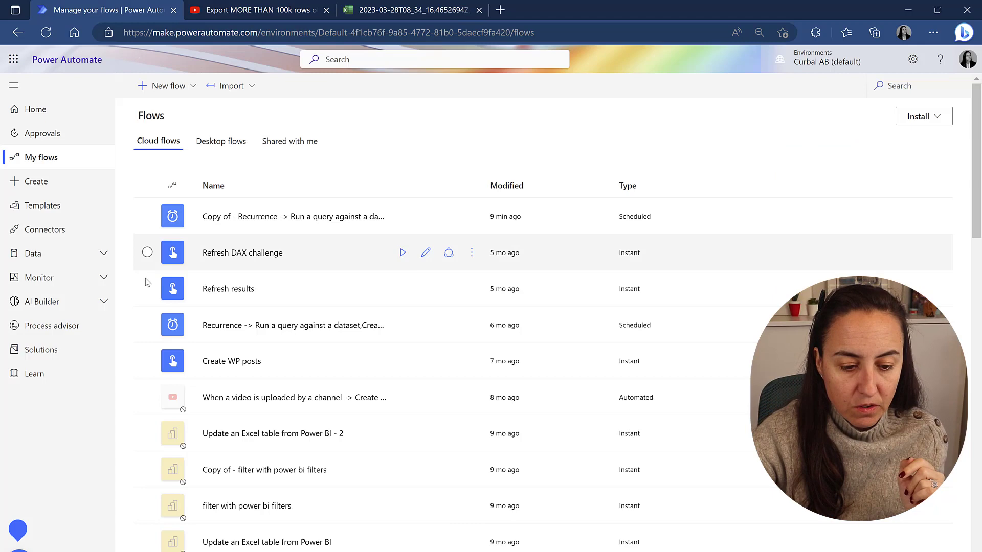
mouse_move(430, 342)
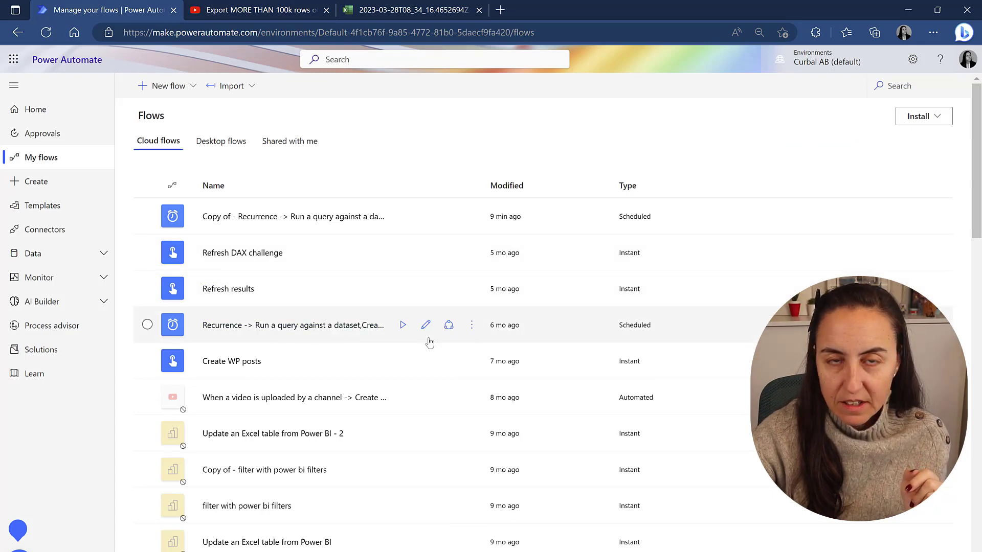
Save the Recurrence export flow as 'Copy2 of - Recurrence…' and open the new copy.
click(470, 325)
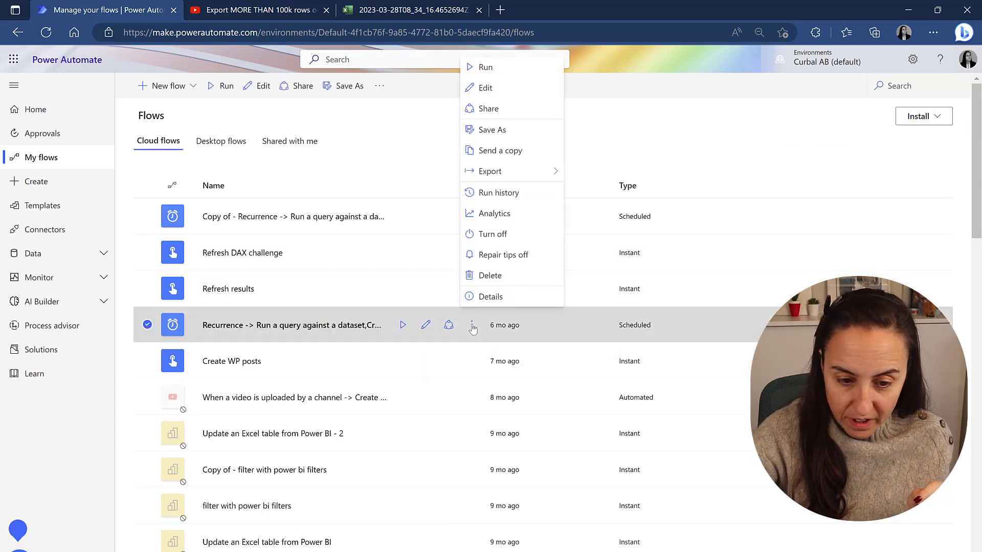
click(490, 296)
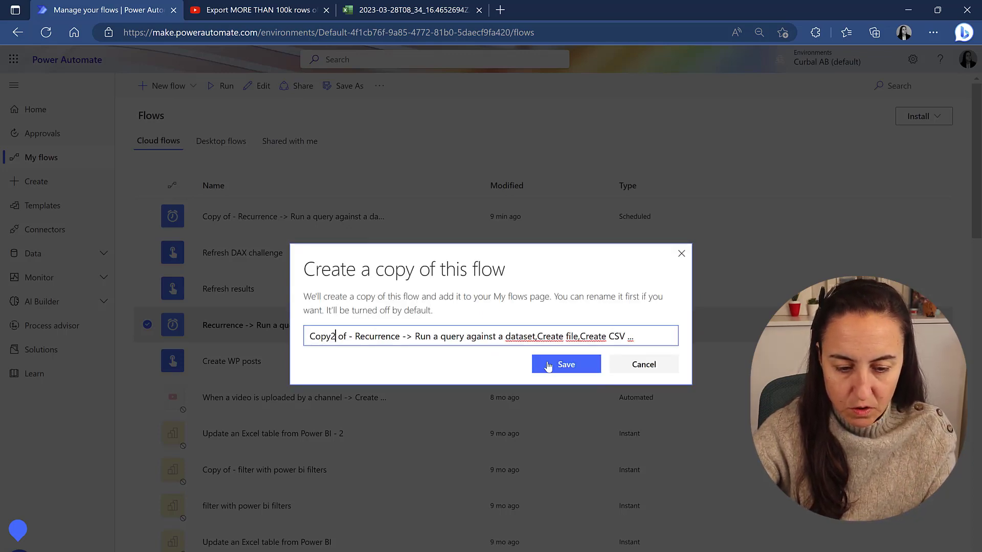
click(566, 364)
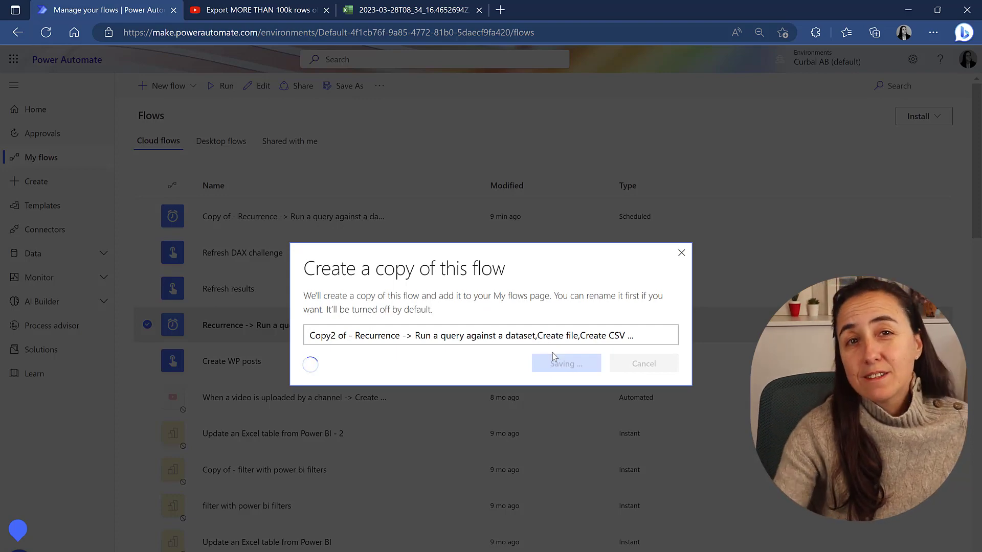
click(567, 363)
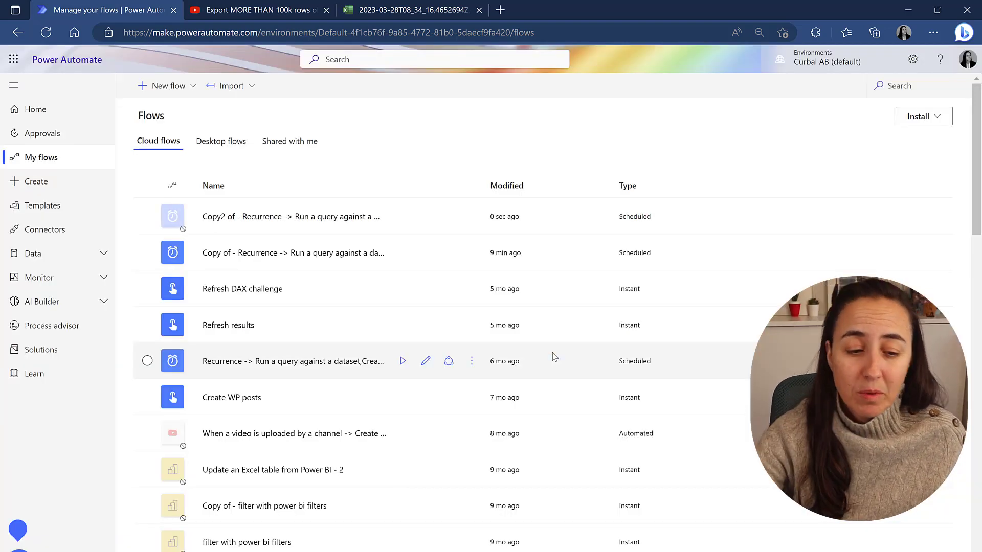
mouse_move(405, 215)
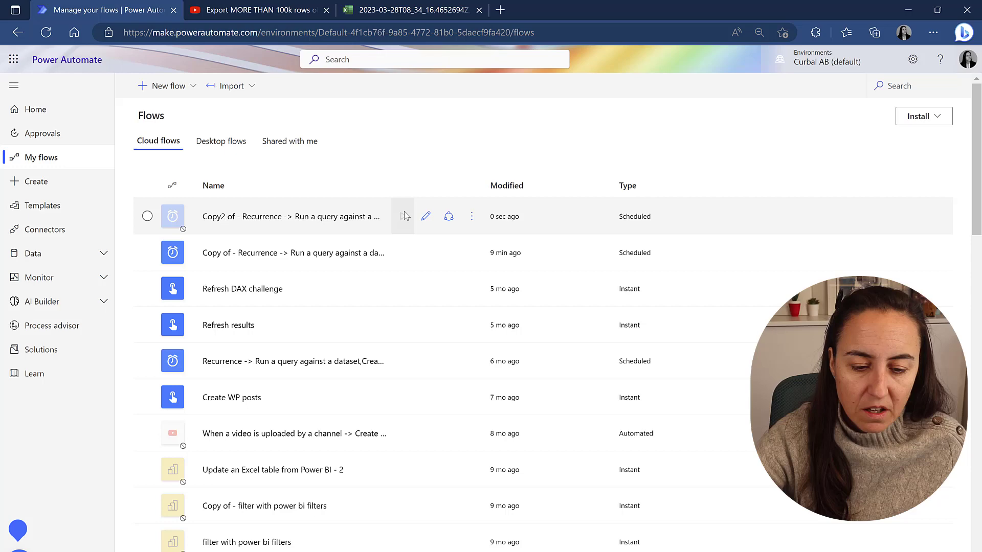
click(426, 217)
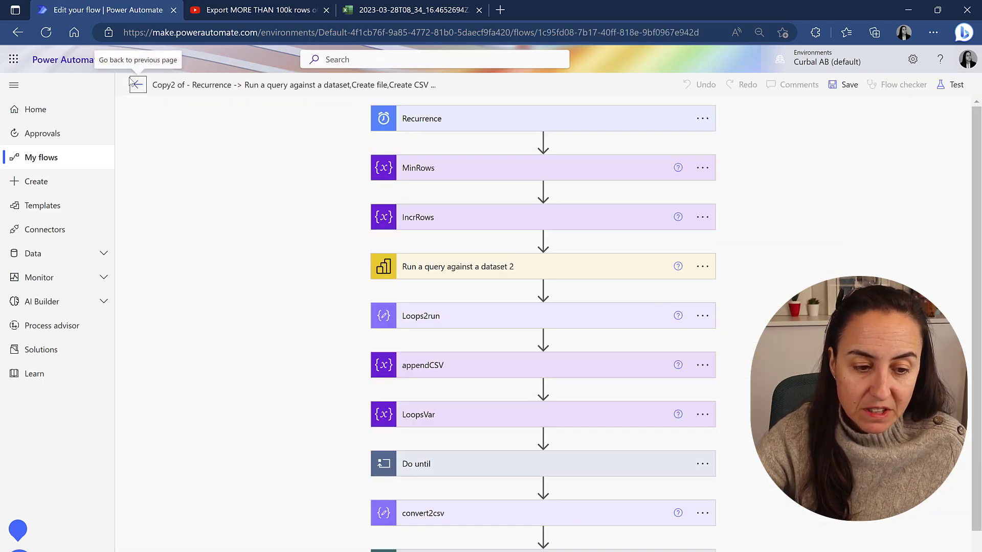
Turn the copied flow on and open it in the editor.
click(137, 85)
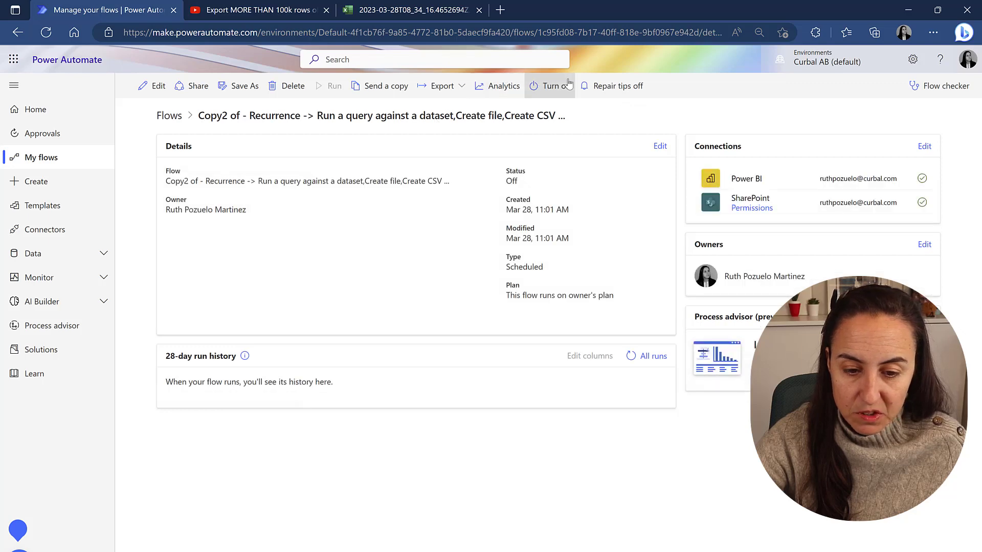
click(550, 86)
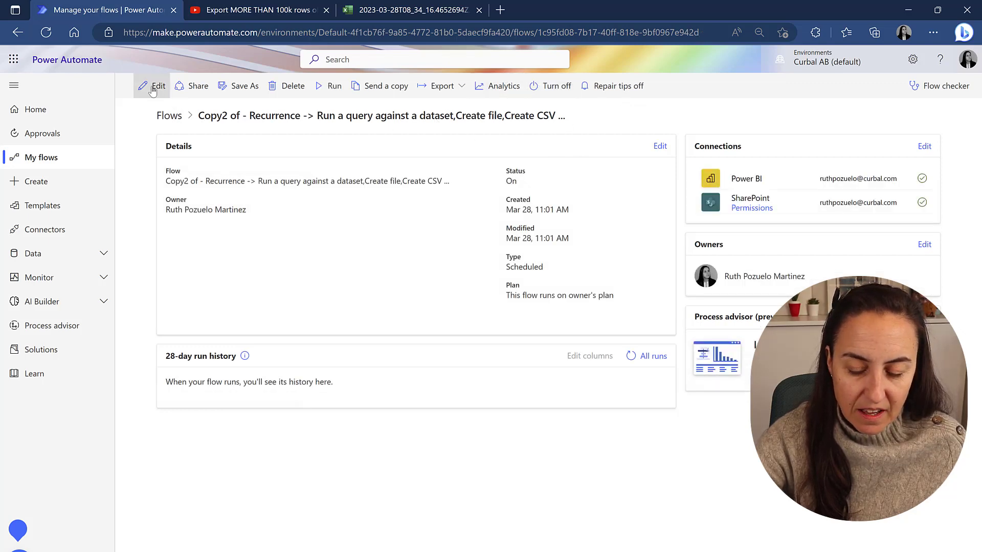
click(157, 86)
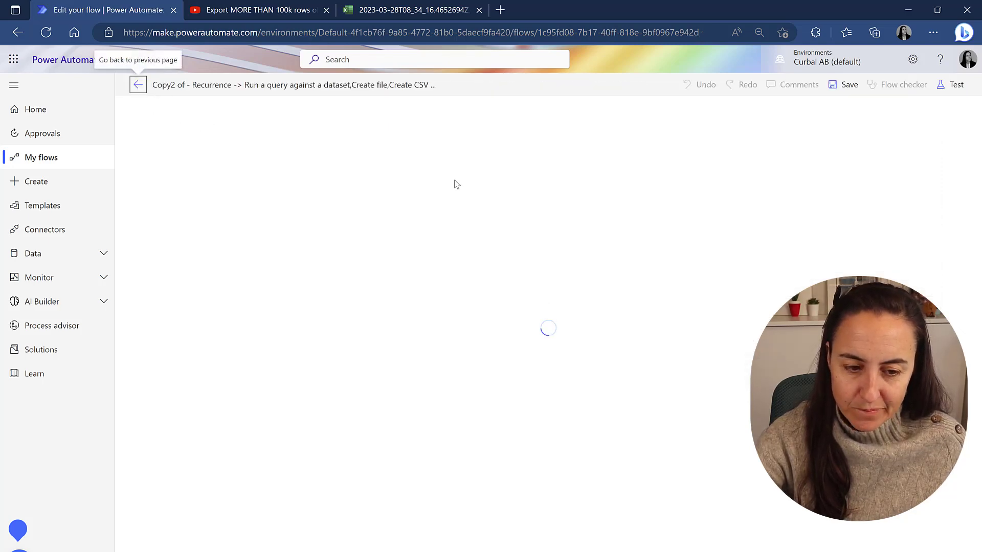
Review the video comment and the earlier Excel export, then return to the flow editor.
click(261, 9)
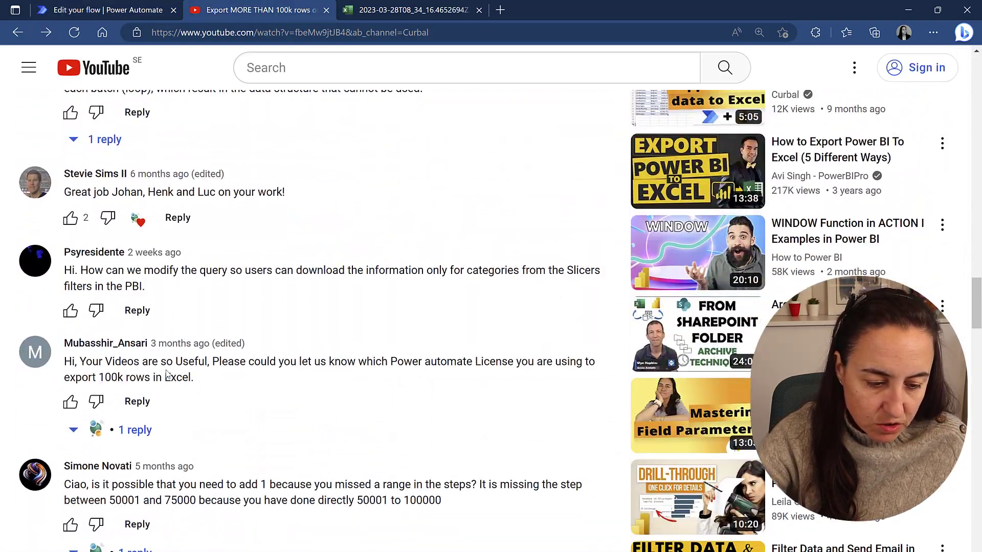
scroll(down, 3)
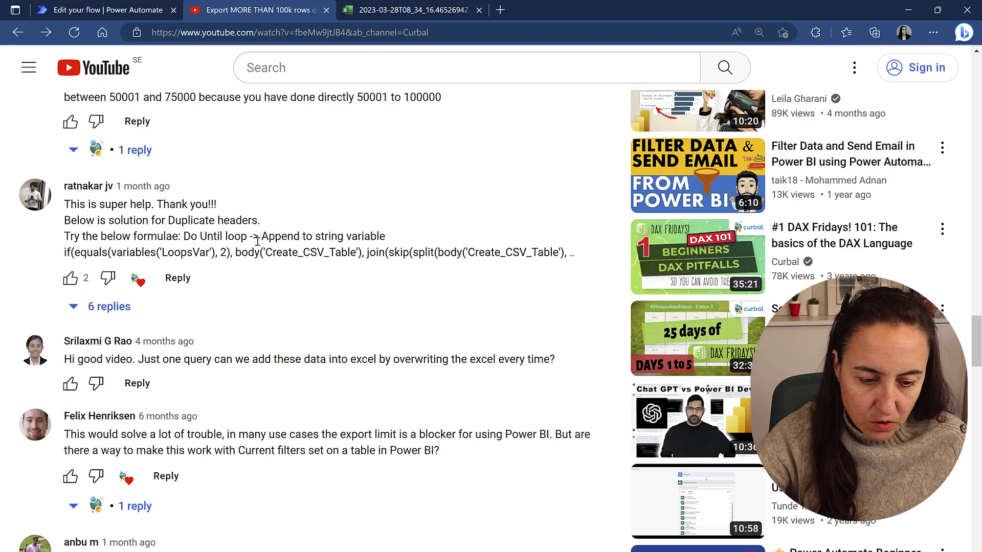
click(420, 9)
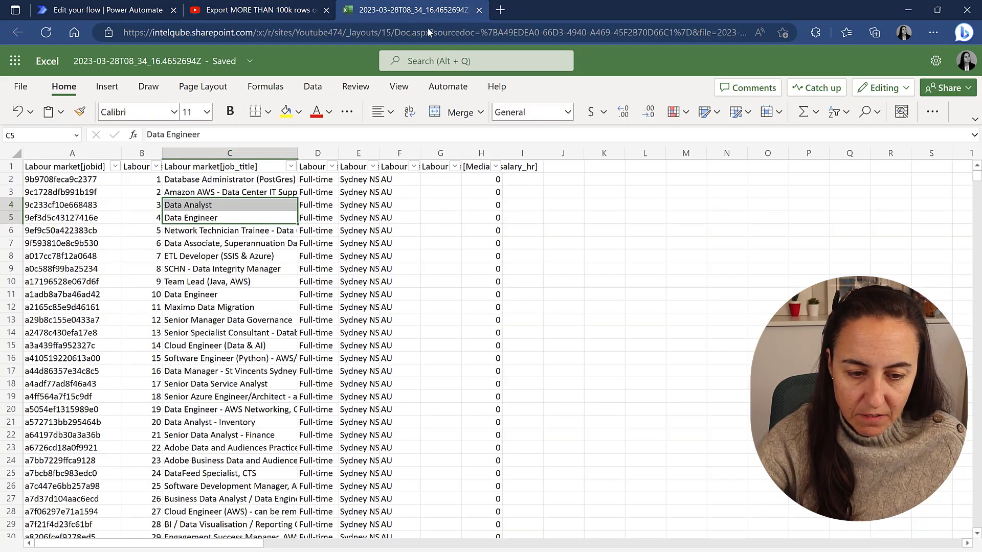
click(102, 10)
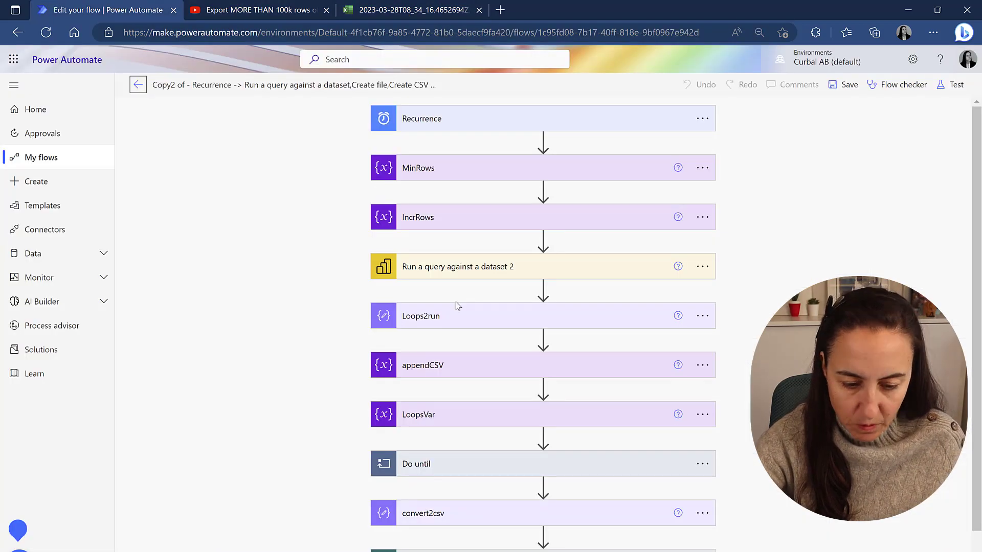
Expand the Do until loop and remove the Output token from Append to string variable.
click(415, 465)
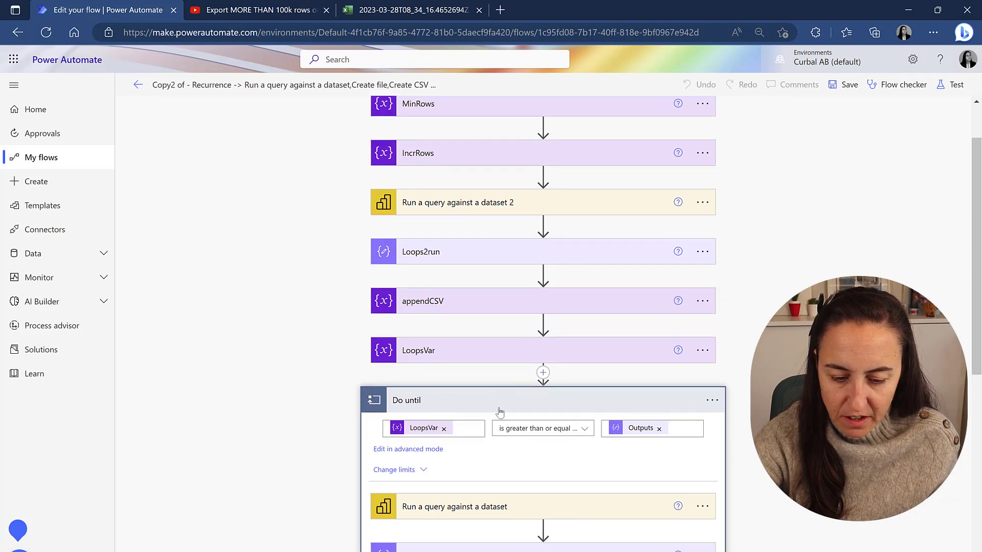
scroll(down, 3)
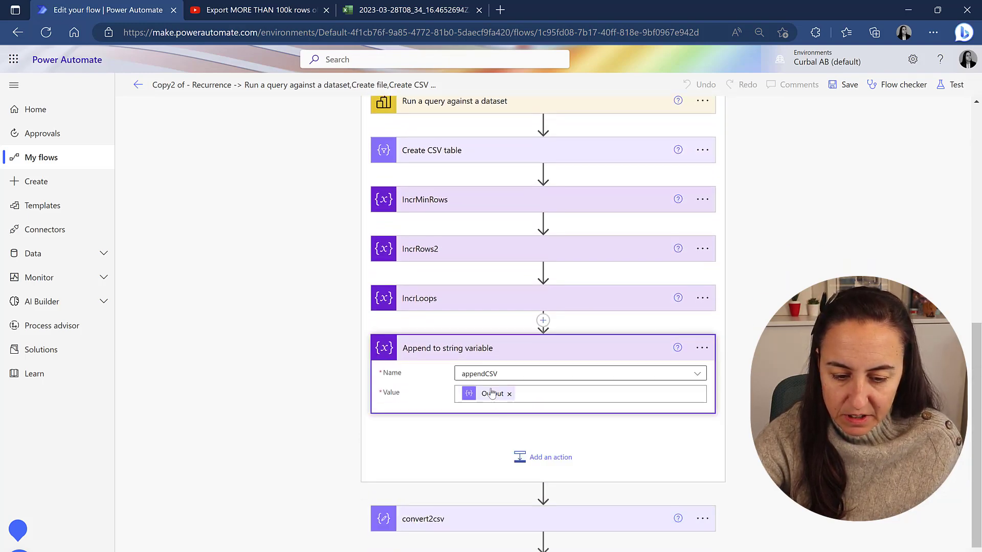
click(492, 394)
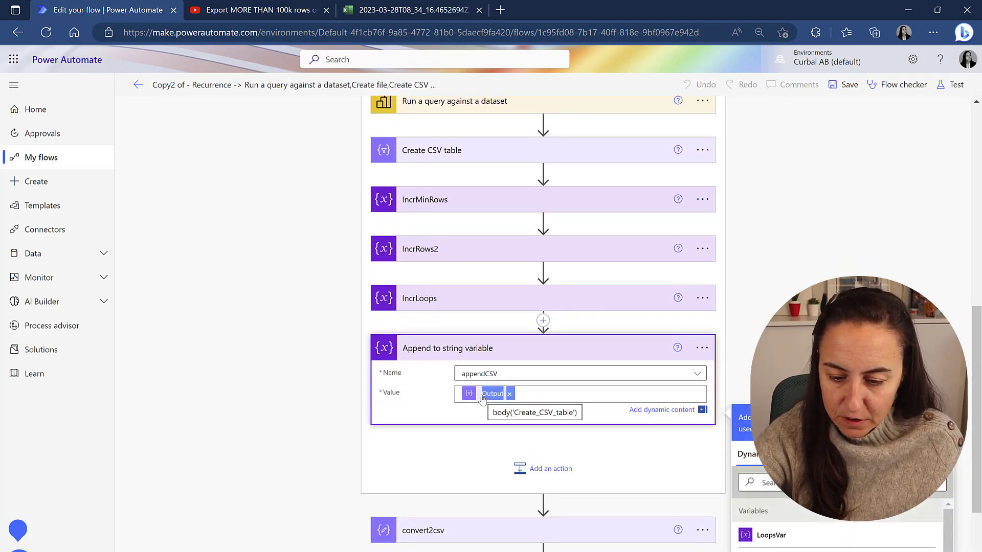
click(509, 394)
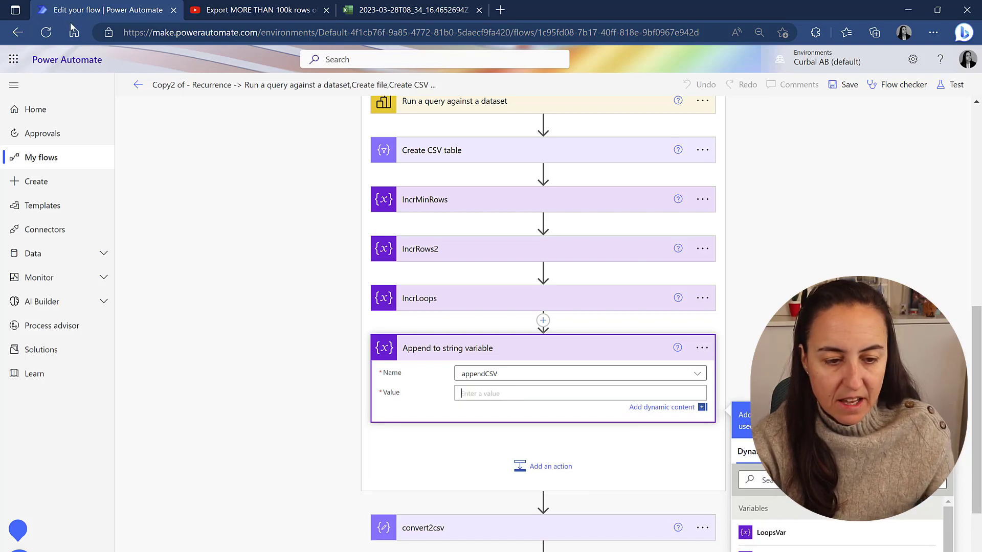
Copy the if(...) formula from the YouTube comment and return to the flow editor.
click(262, 9)
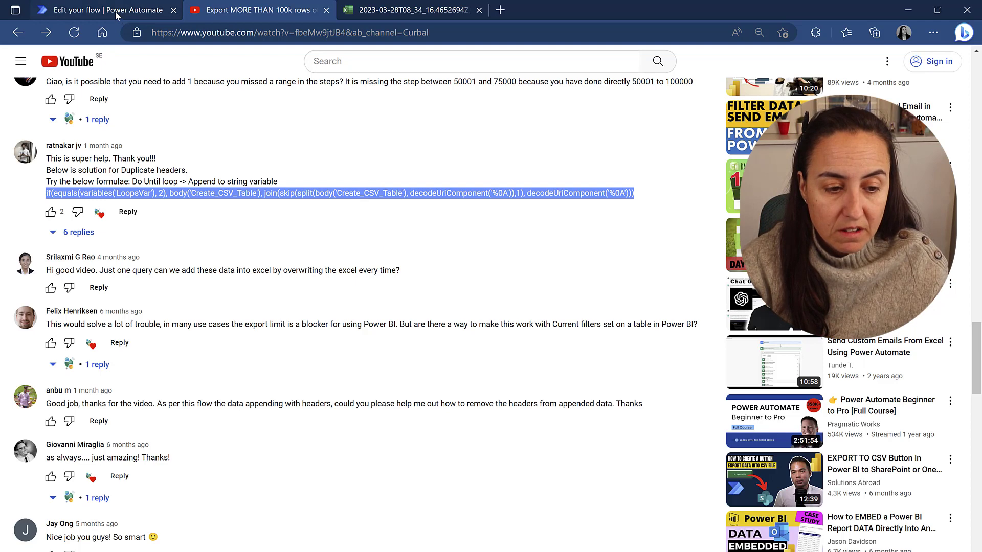
click(98, 11)
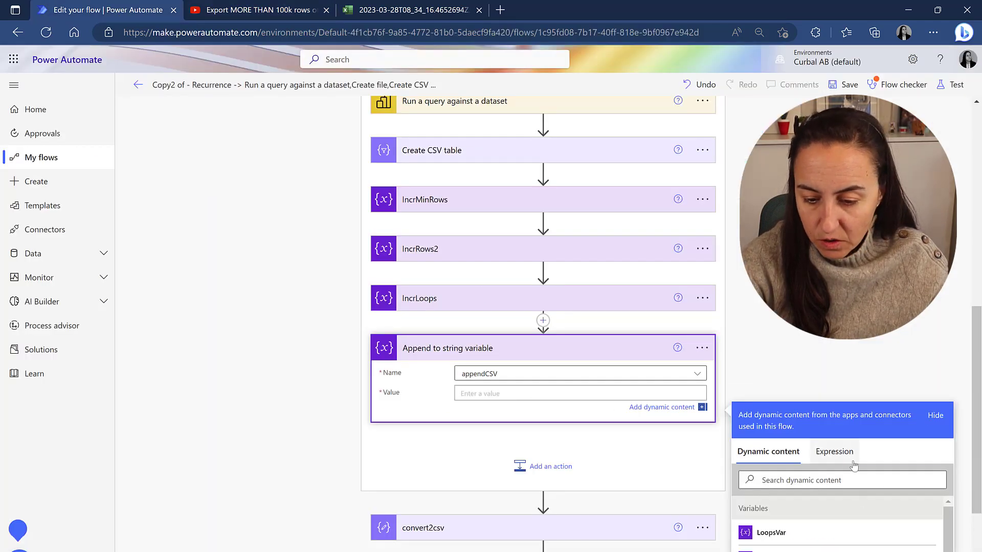
Set the append step's value to the pasted if(...) expression, then save and test the flow.
click(834, 452)
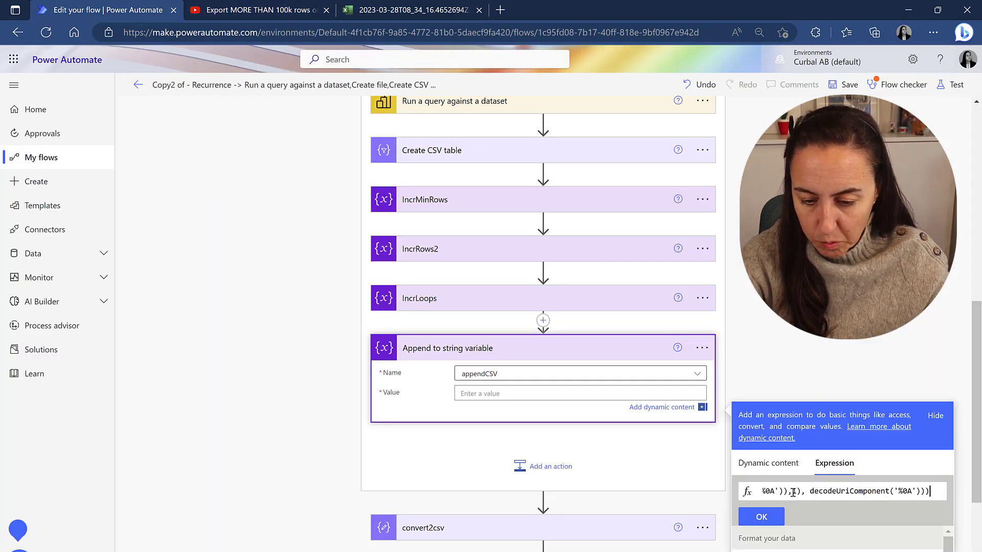
click(761, 517)
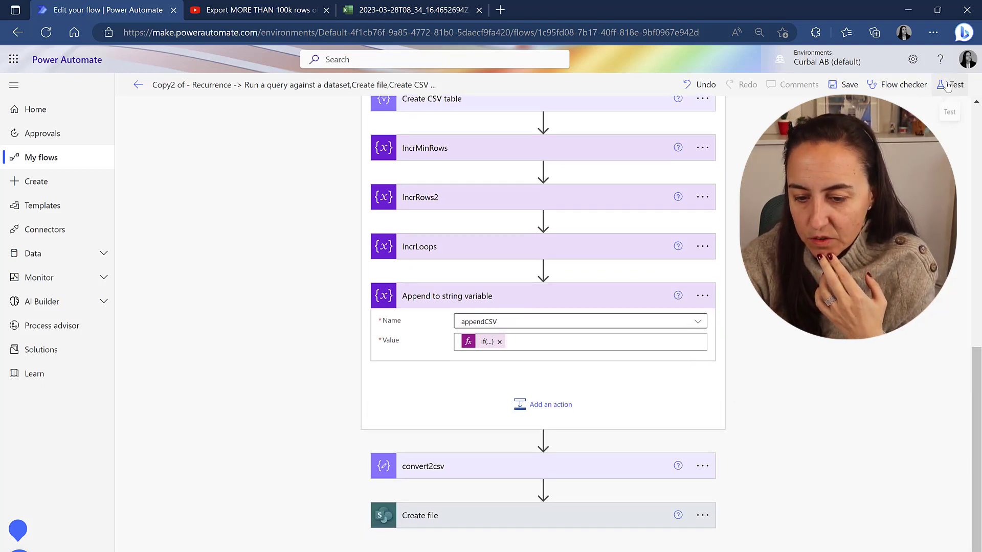
click(949, 84)
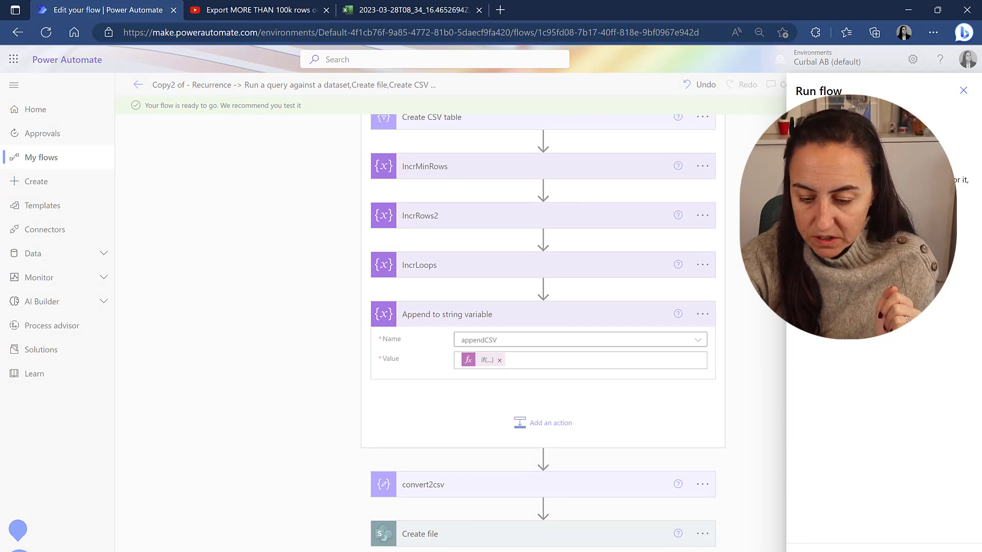
Start the flow run, glance at the old Excel export, and return to the run history.
click(423, 9)
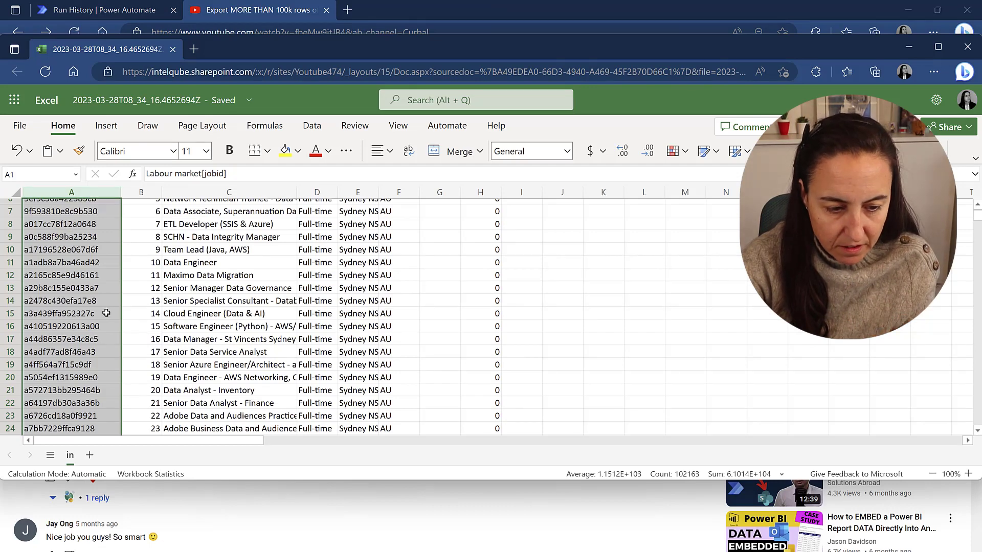
mouse_move(681, 481)
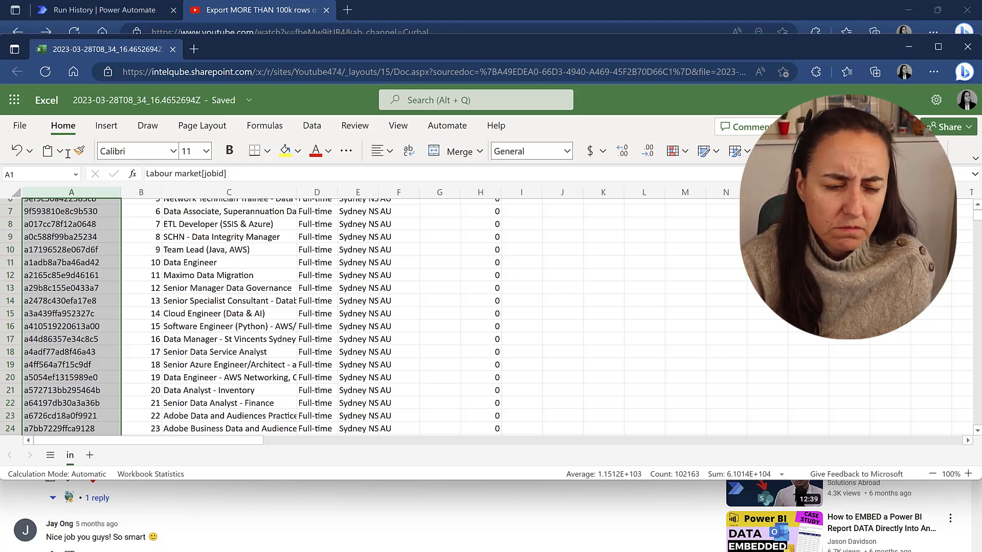
click(94, 11)
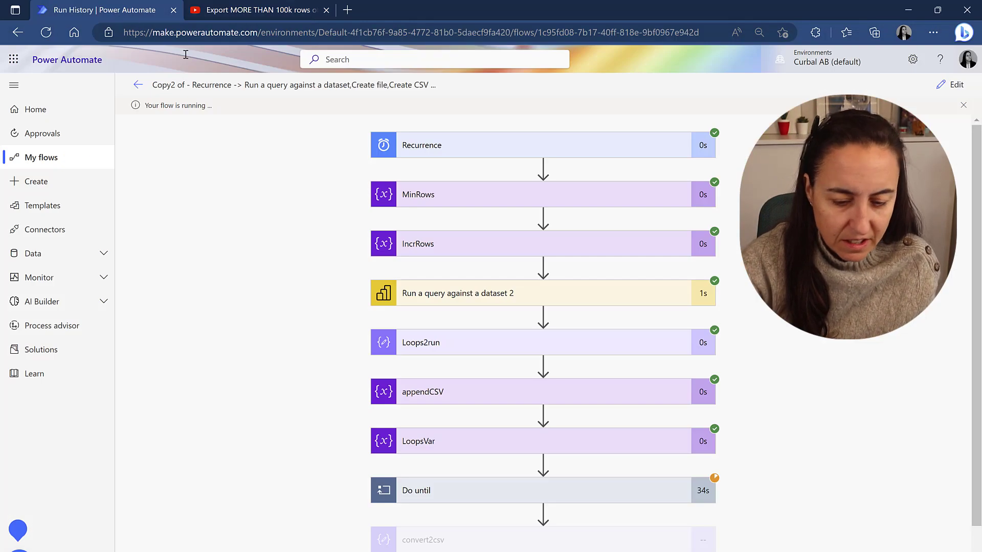
Follow the run to completion and open the newly created CSV in Excel for the web.
scroll(down, 3)
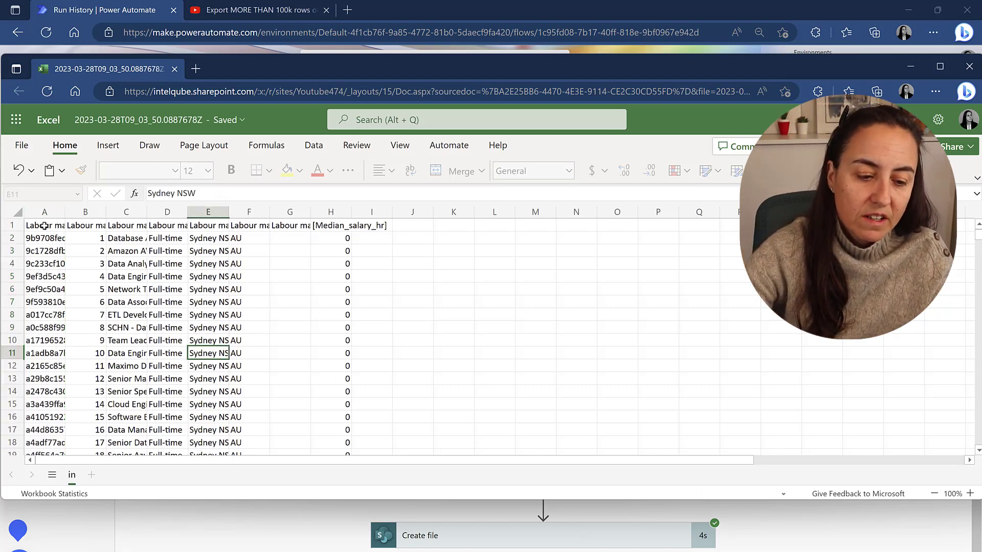
Check cell A1 confirms a single header row, then return to the video's formula comment.
click(44, 224)
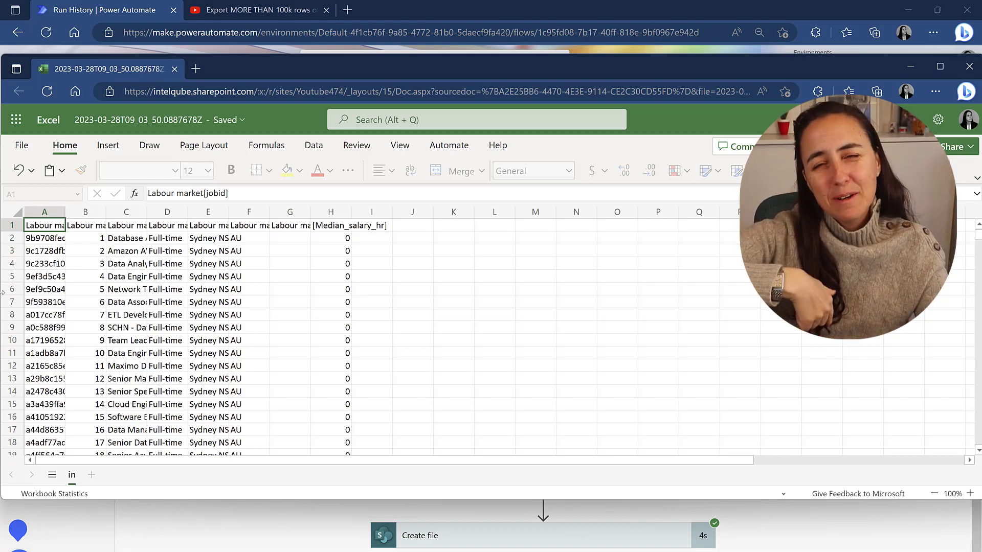
click(257, 11)
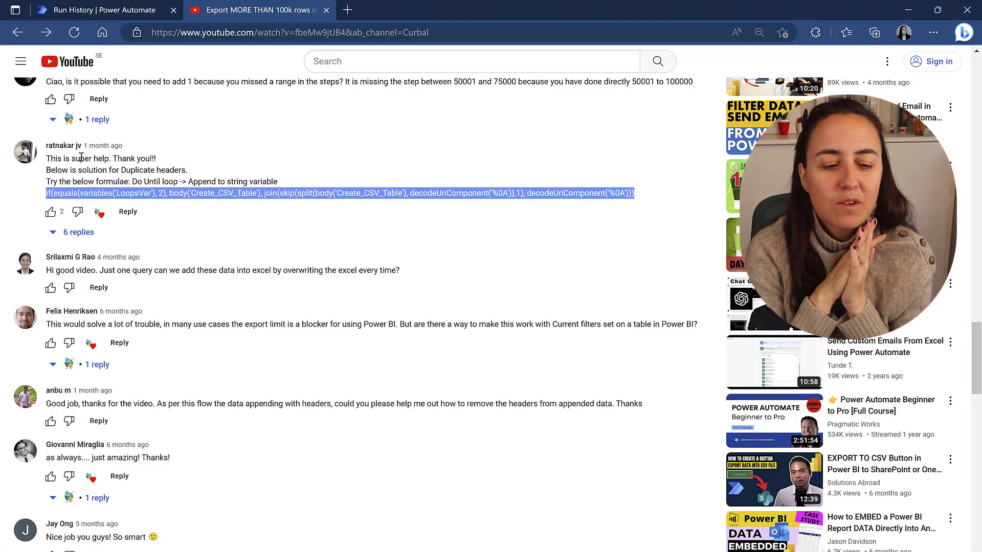